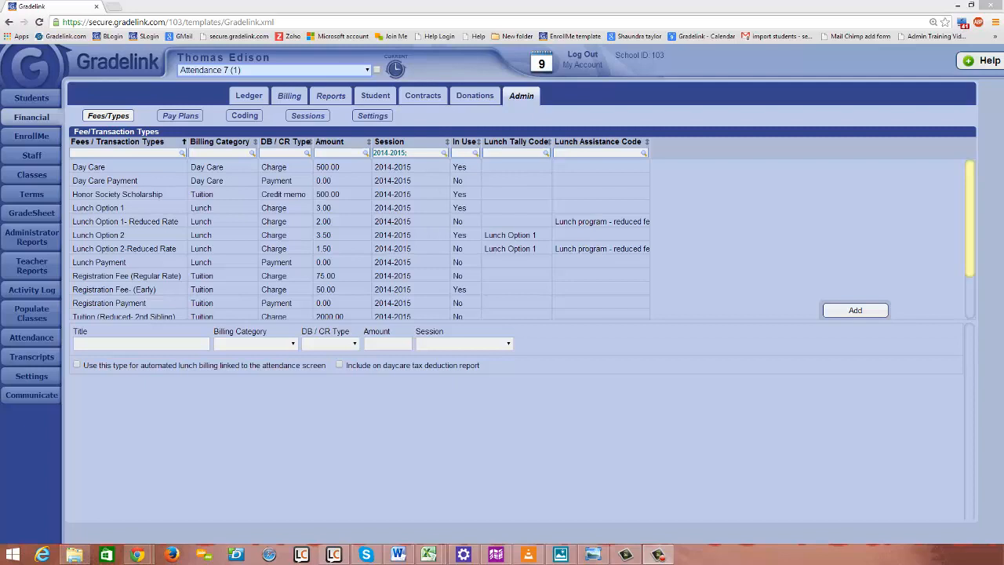
pyautogui.moveTo(301, 82)
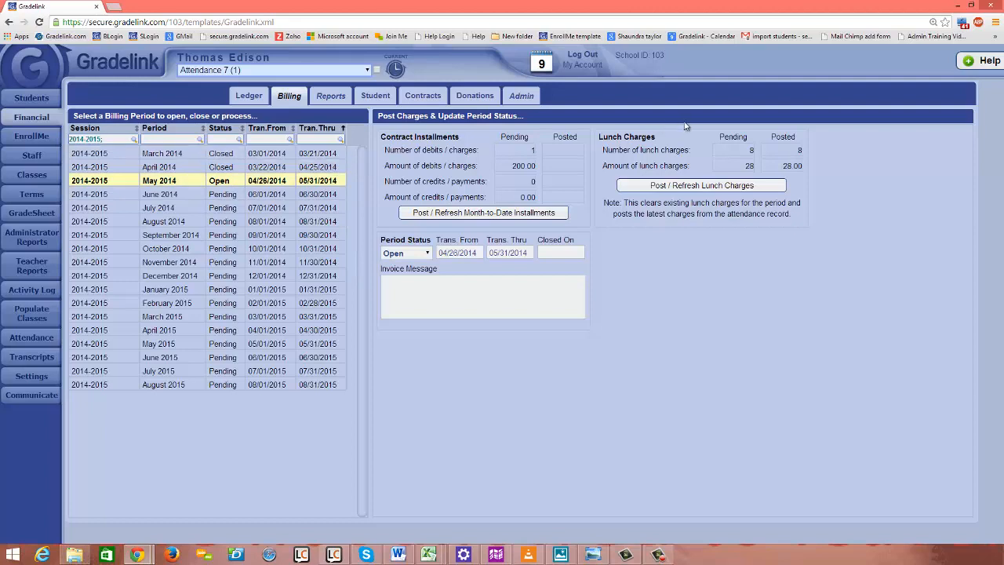
pyautogui.moveTo(825, 229)
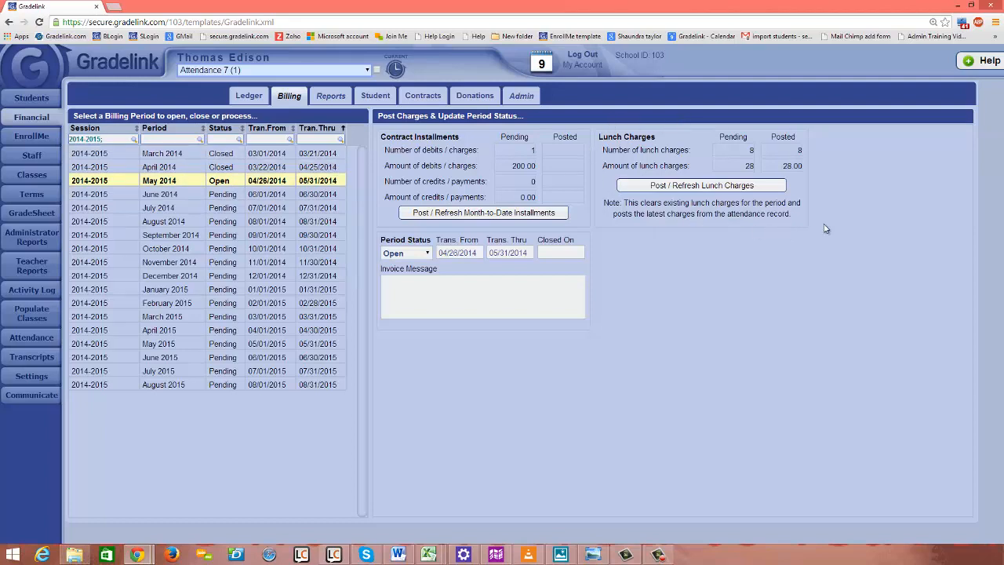
pyautogui.moveTo(667, 91)
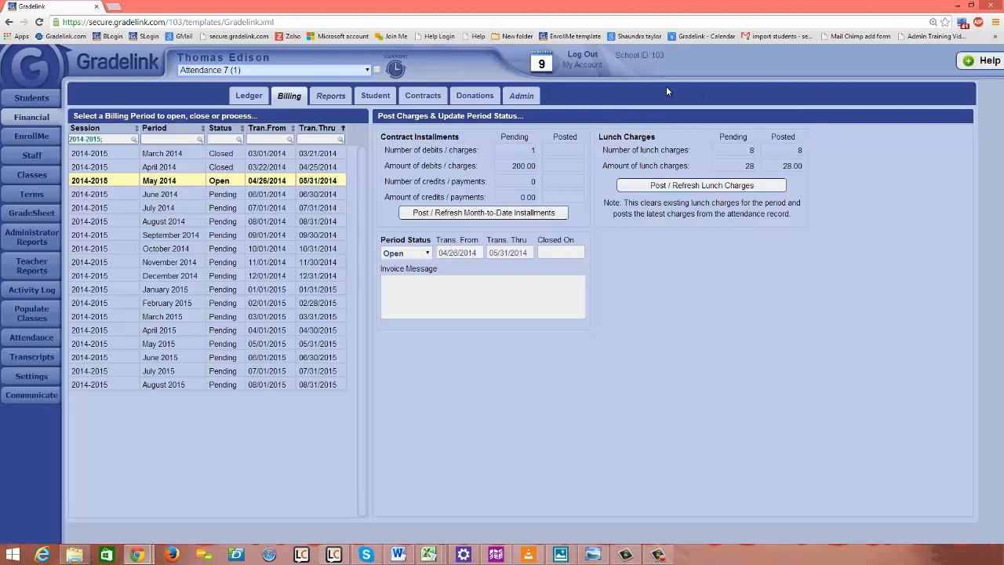
pyautogui.moveTo(831, 204)
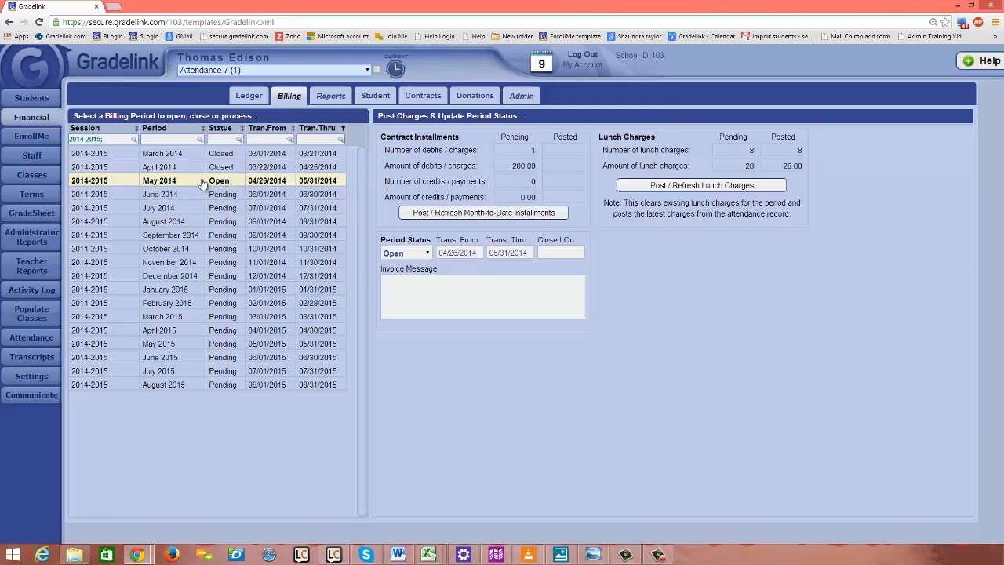
pyautogui.moveTo(265, 183)
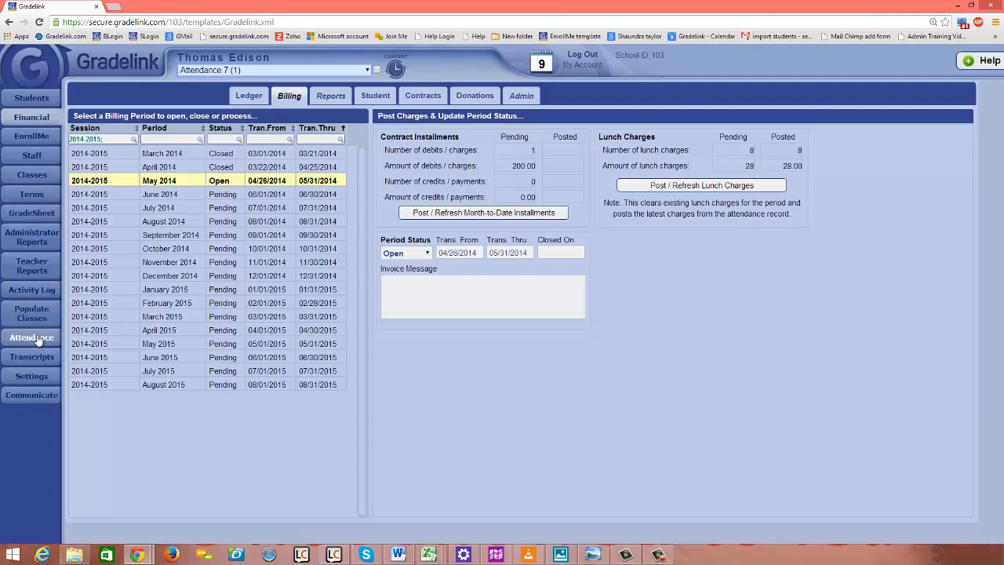
# Go to the School Attendance page for 04/28/2014 from the sidebar.
pyautogui.click(32, 337)
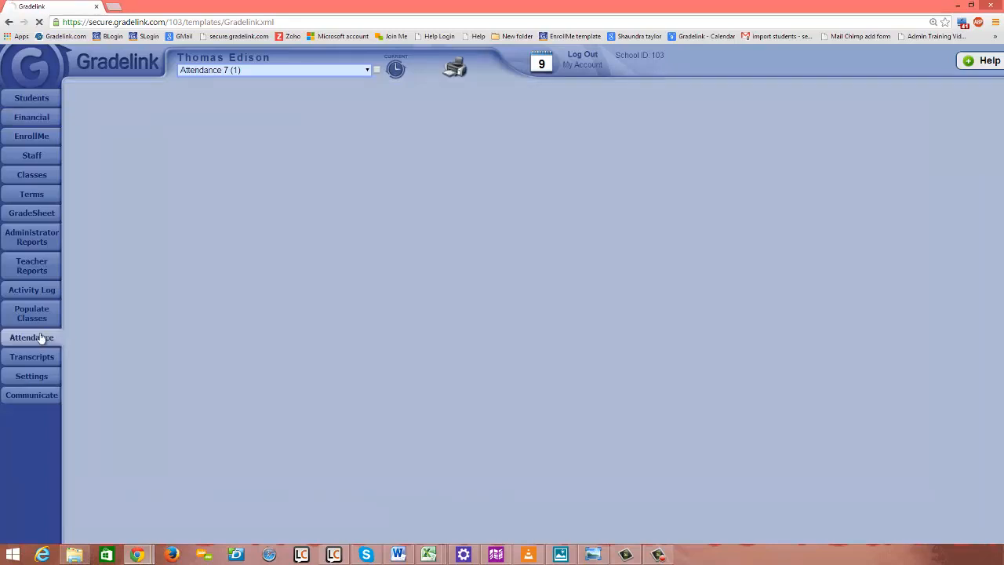
pyautogui.click(32, 336)
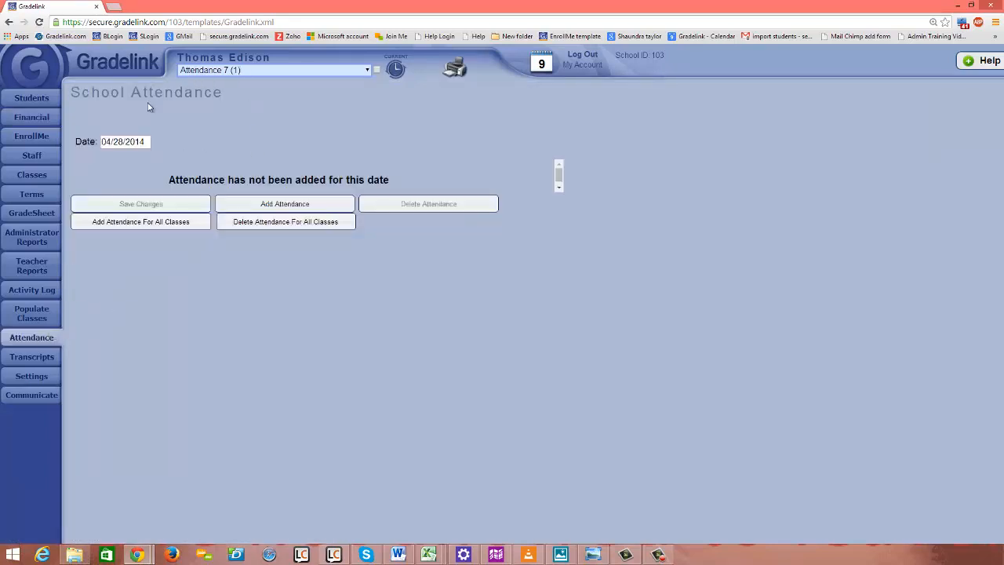
pyautogui.moveTo(166, 131)
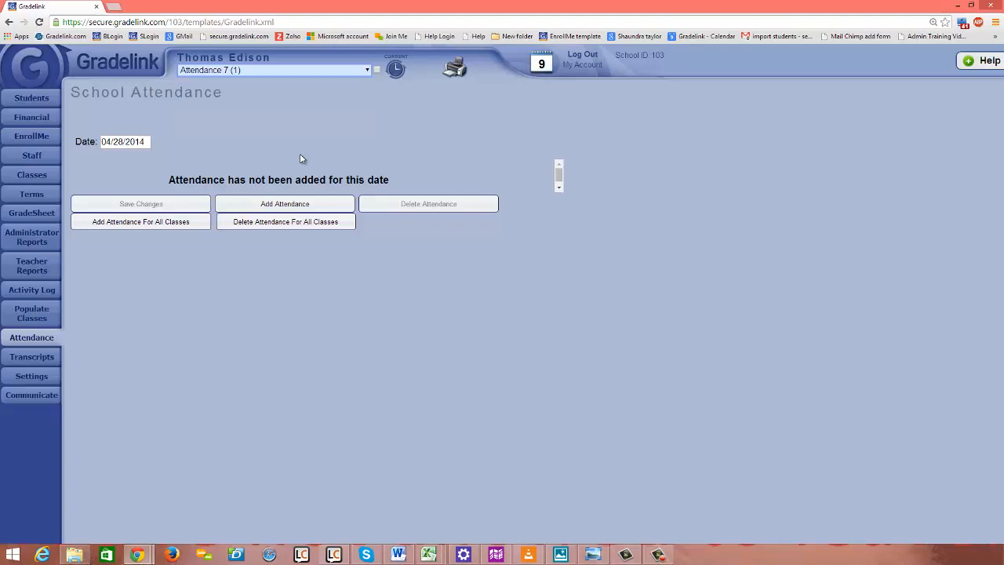
pyautogui.moveTo(290, 185)
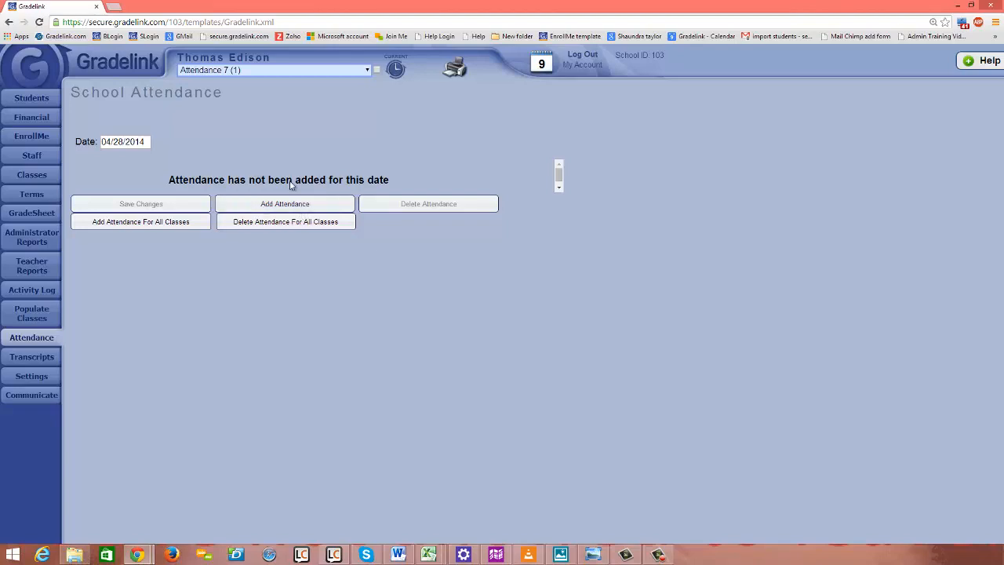
# Add attendance for 04/28/2014 with lunch marks, save it, and return to the date picker.
pyautogui.click(286, 204)
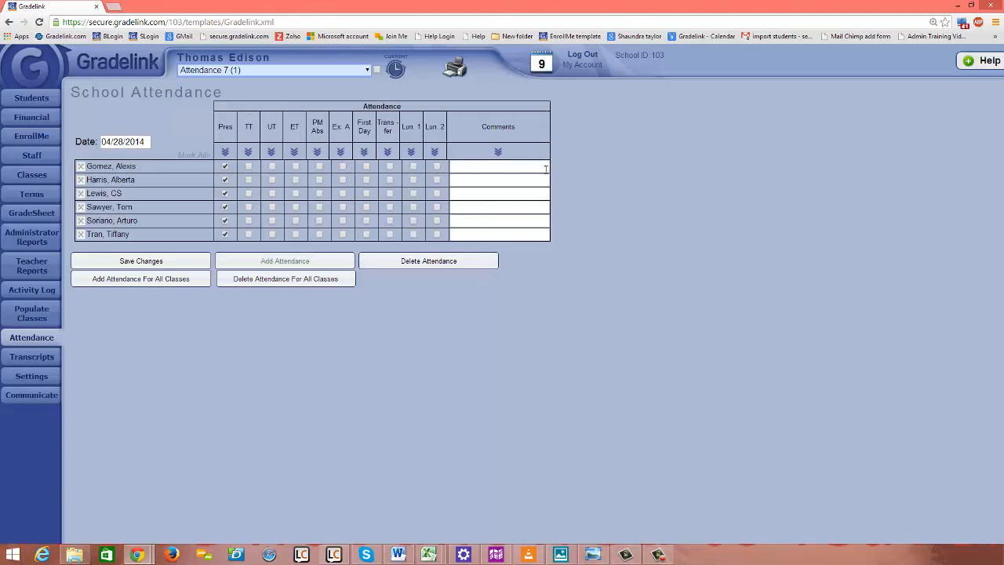
pyautogui.moveTo(416, 171)
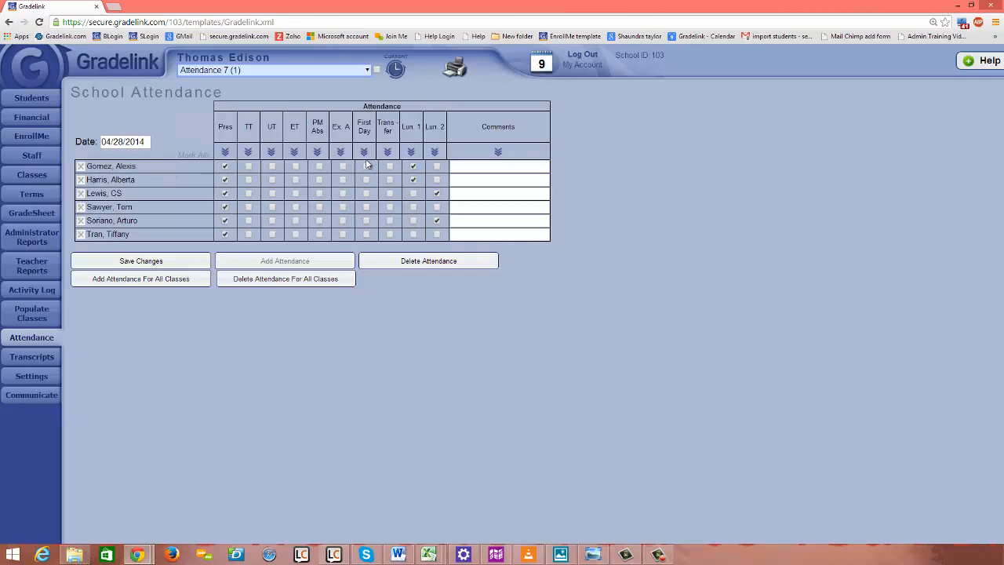
pyautogui.moveTo(141, 260)
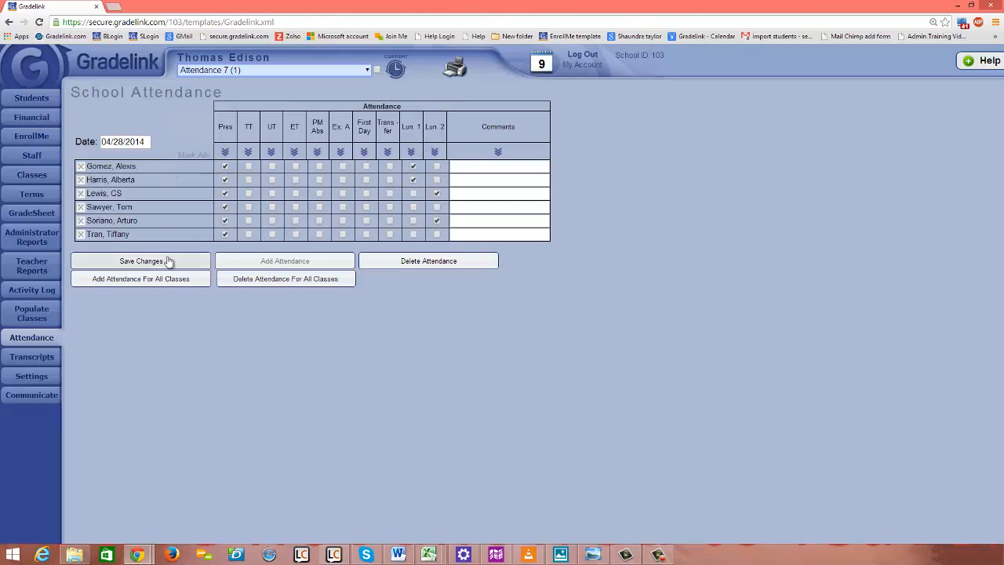
pyautogui.click(142, 260)
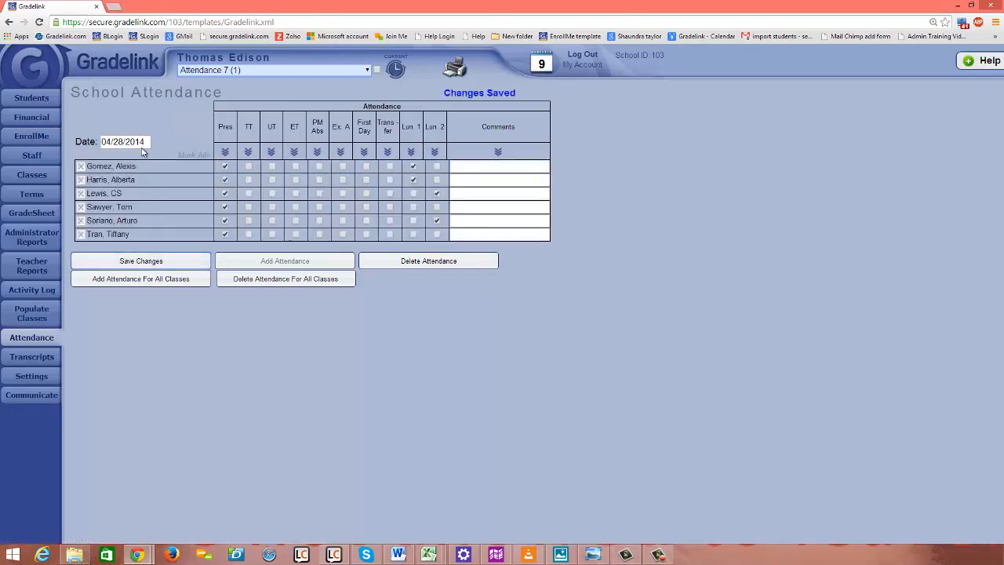
pyautogui.click(123, 142)
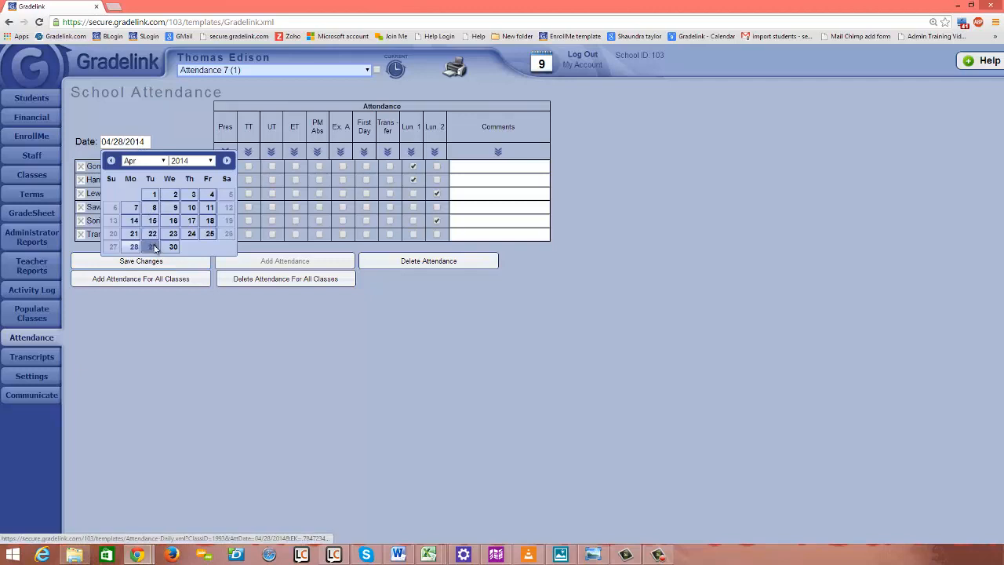
# Switch to 04/29/2014, add attendance with a student's lunch selection, and save it.
pyautogui.click(154, 246)
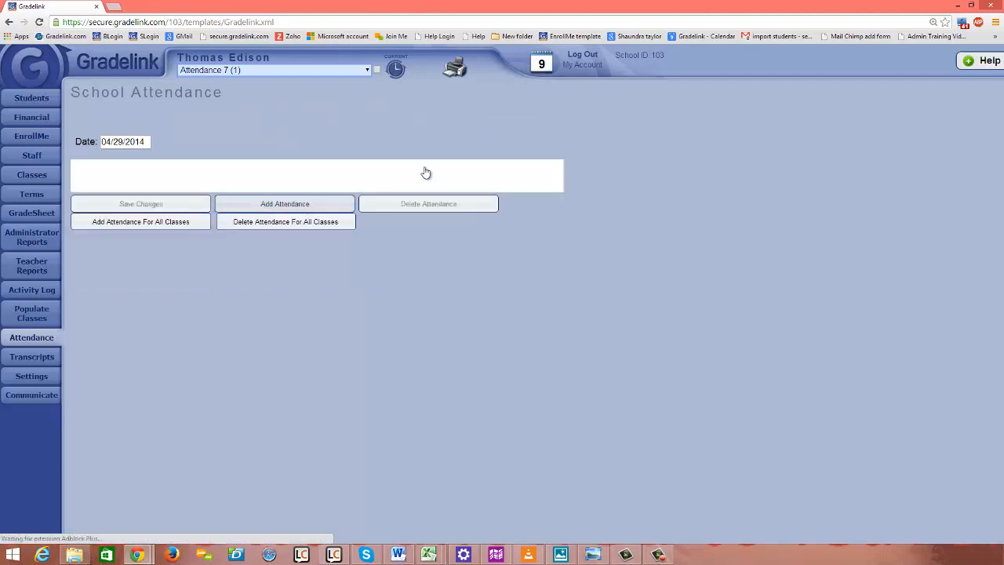
pyautogui.click(284, 204)
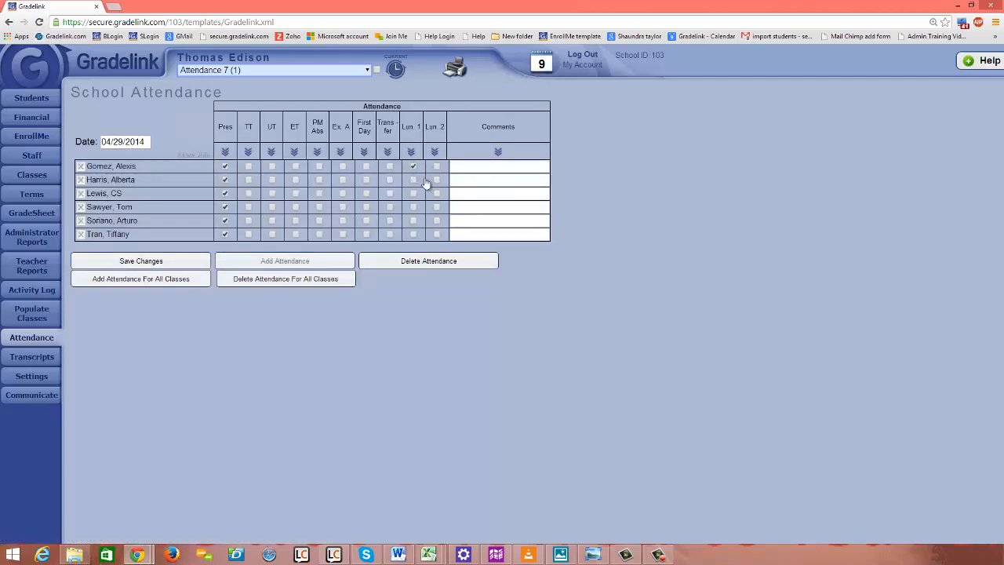
pyautogui.click(436, 193)
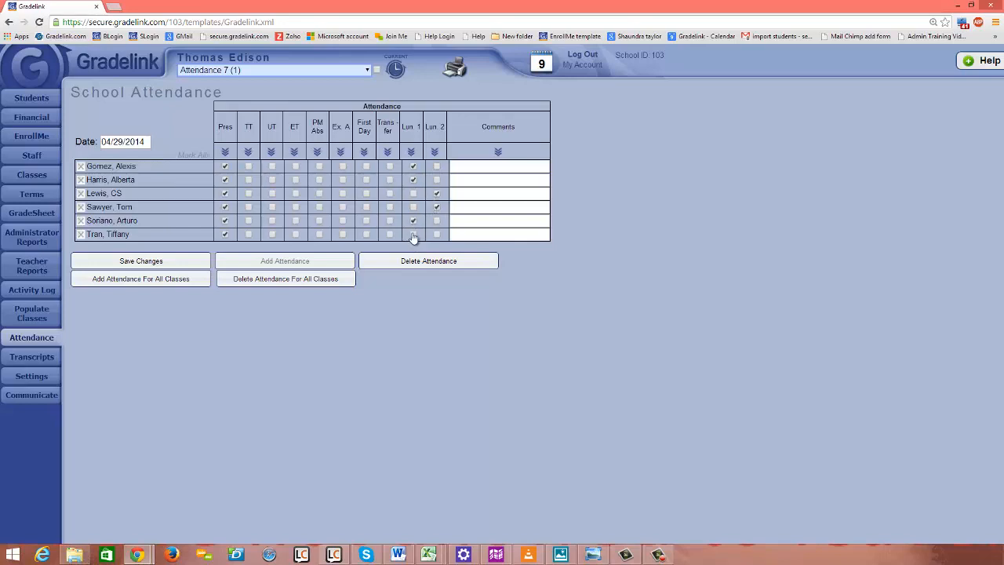
pyautogui.click(141, 261)
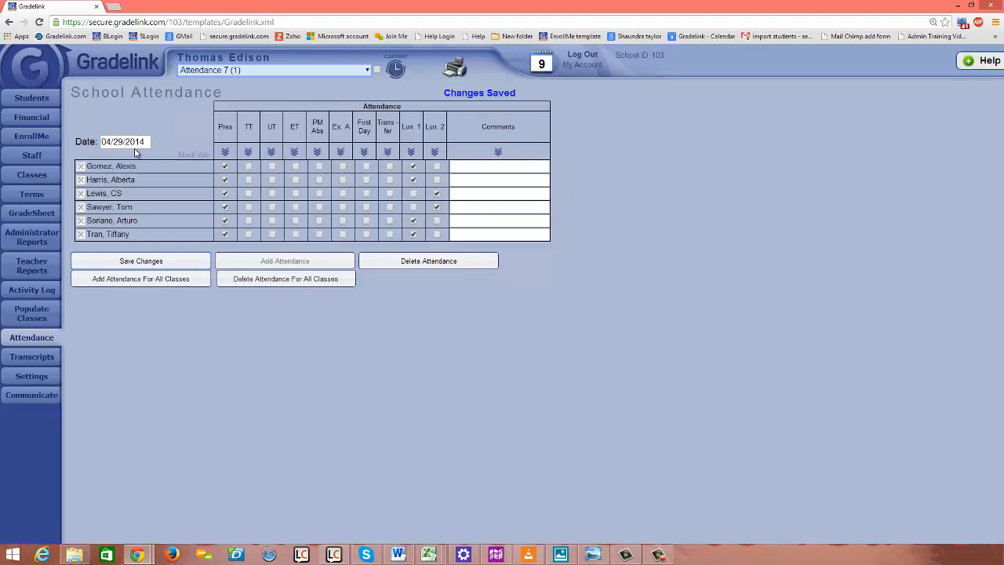
pyautogui.click(122, 141)
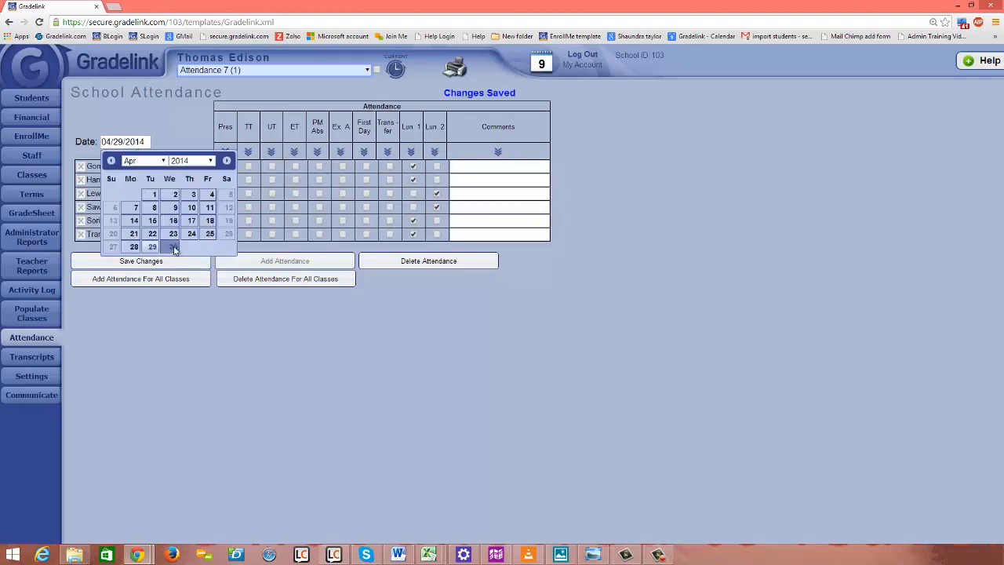
# Switch to 04/30/2014 and save its attendance sheet with lunch marks entered.
pyautogui.click(173, 246)
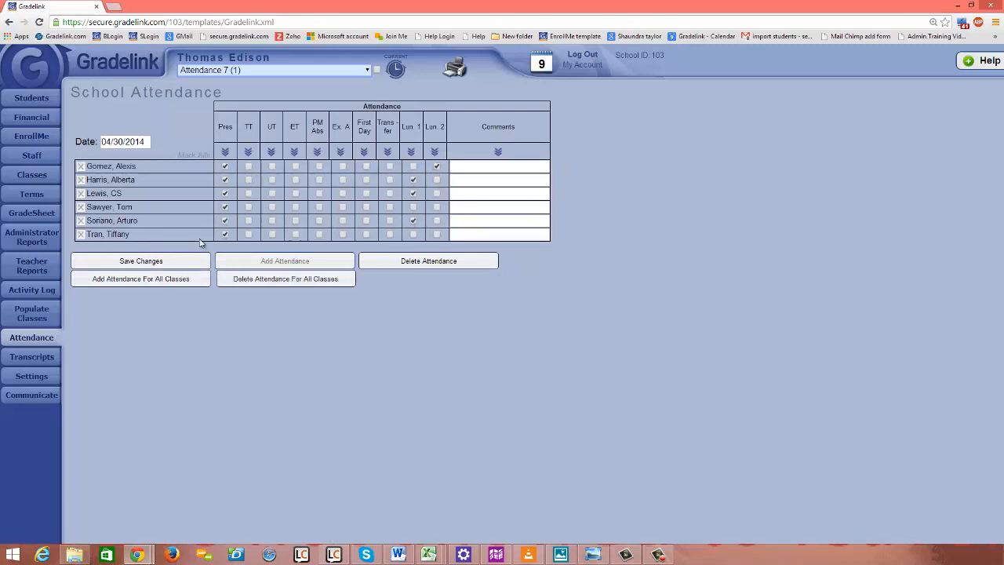
pyautogui.click(142, 260)
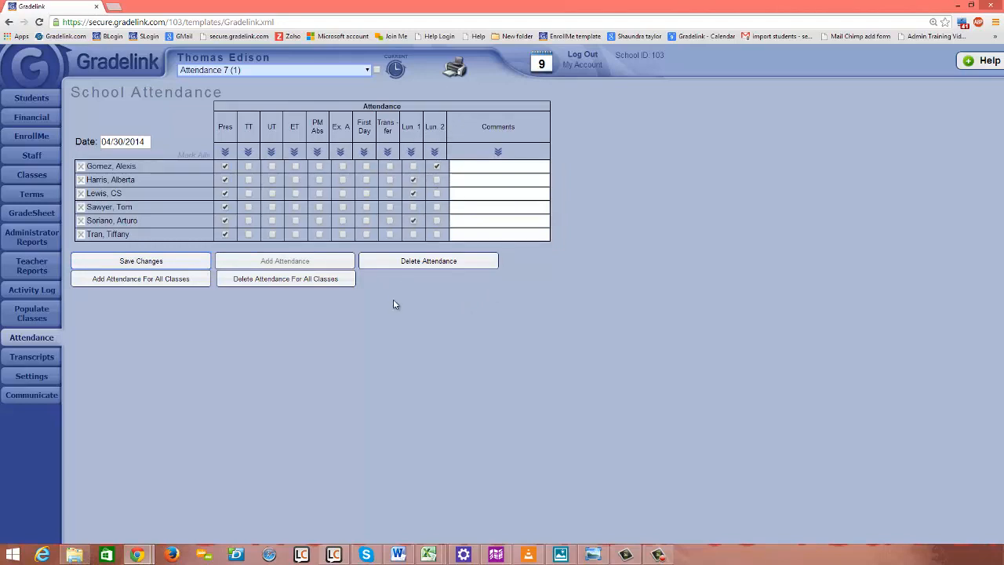
pyautogui.moveTo(16, 78)
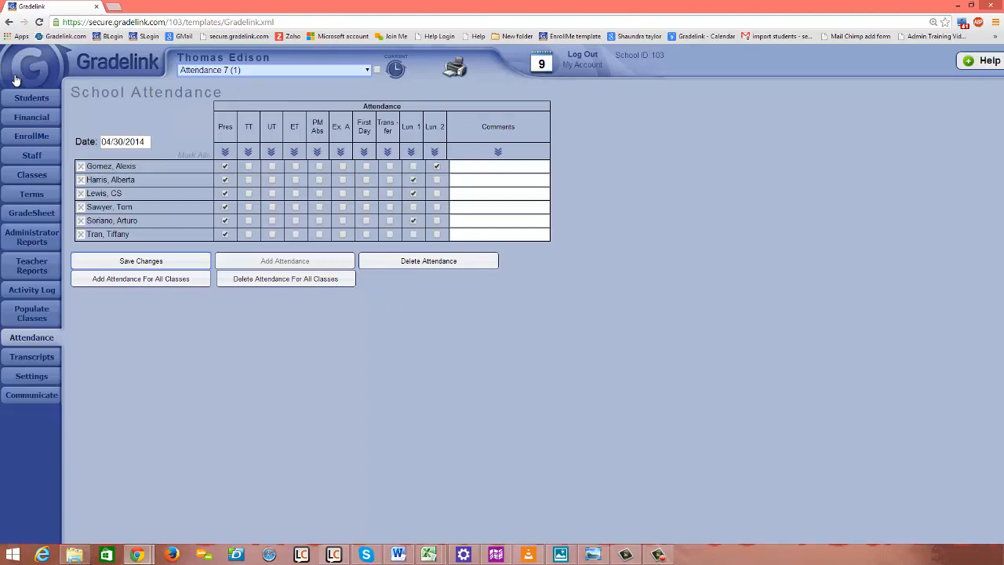
pyautogui.moveTo(149, 138)
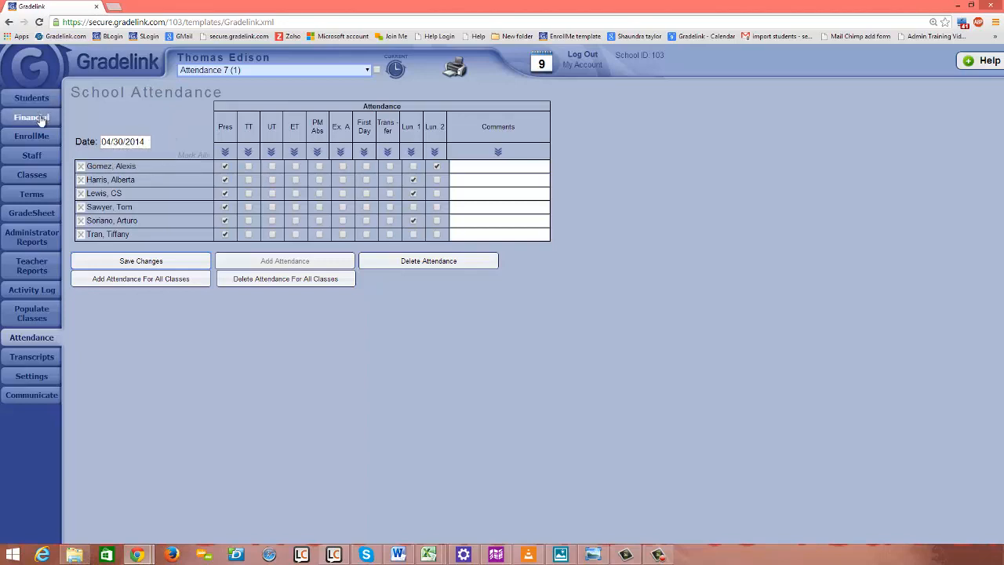
pyautogui.click(32, 116)
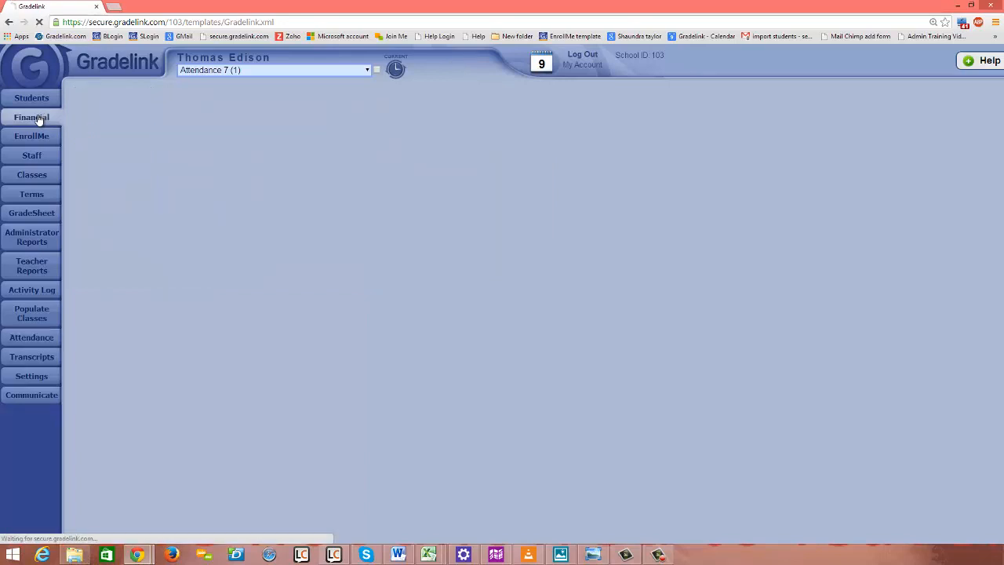
pyautogui.click(31, 116)
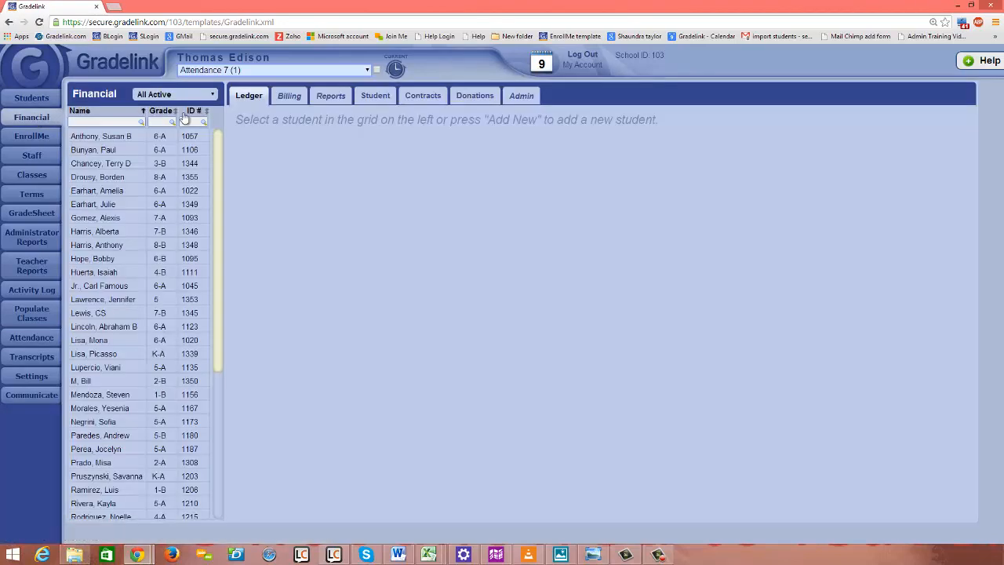
pyautogui.click(94, 216)
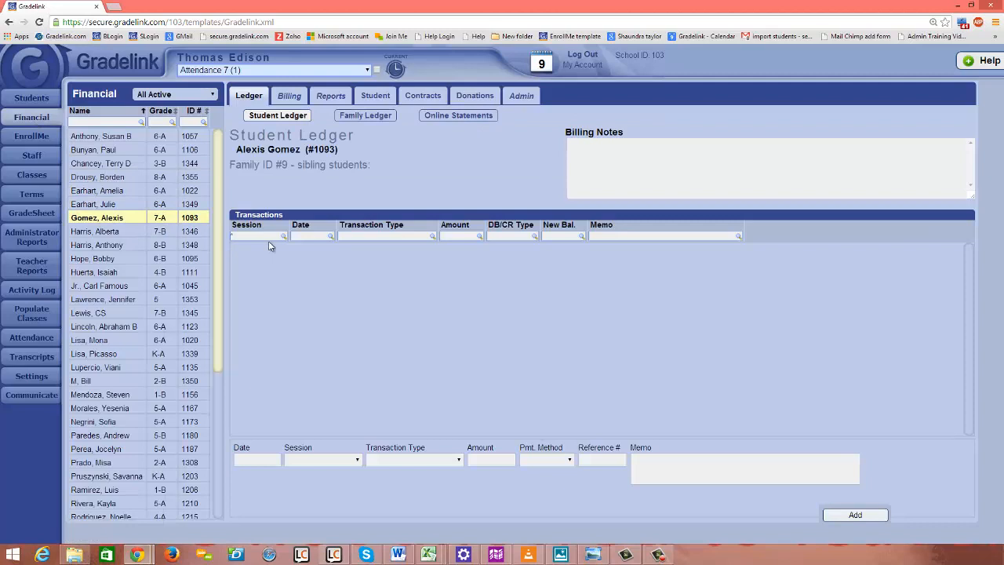
pyautogui.click(259, 235)
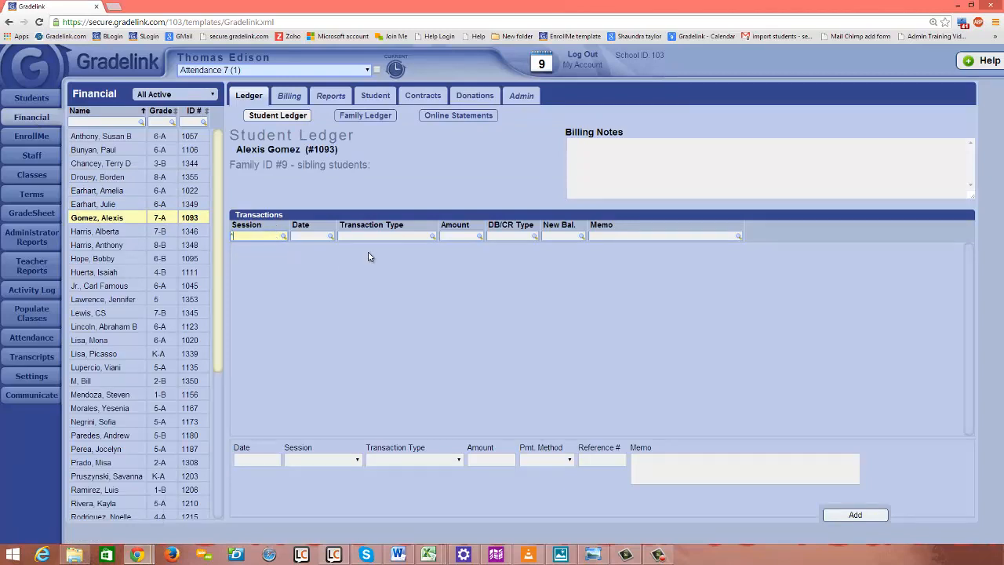
pyautogui.moveTo(315, 250)
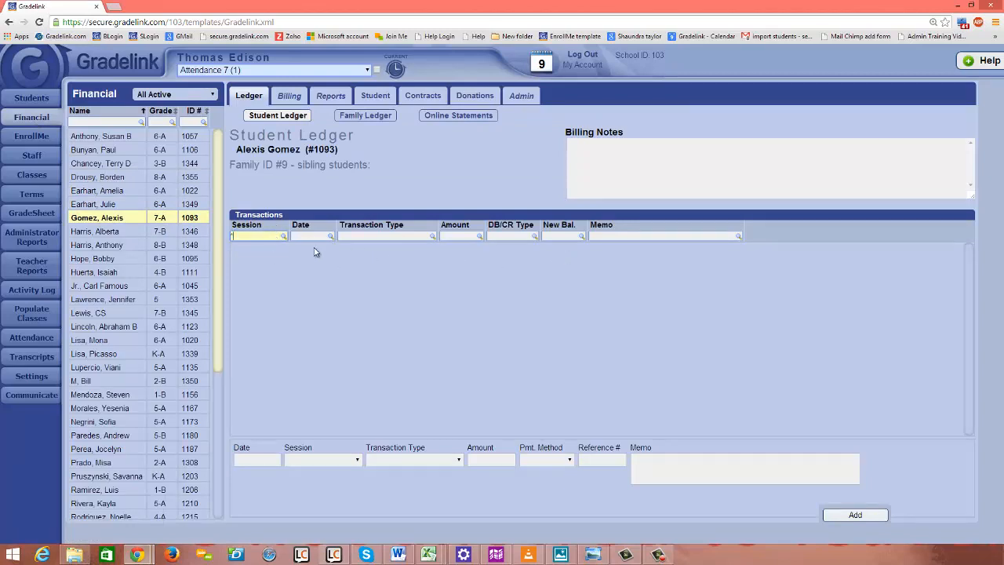
pyautogui.moveTo(655, 259)
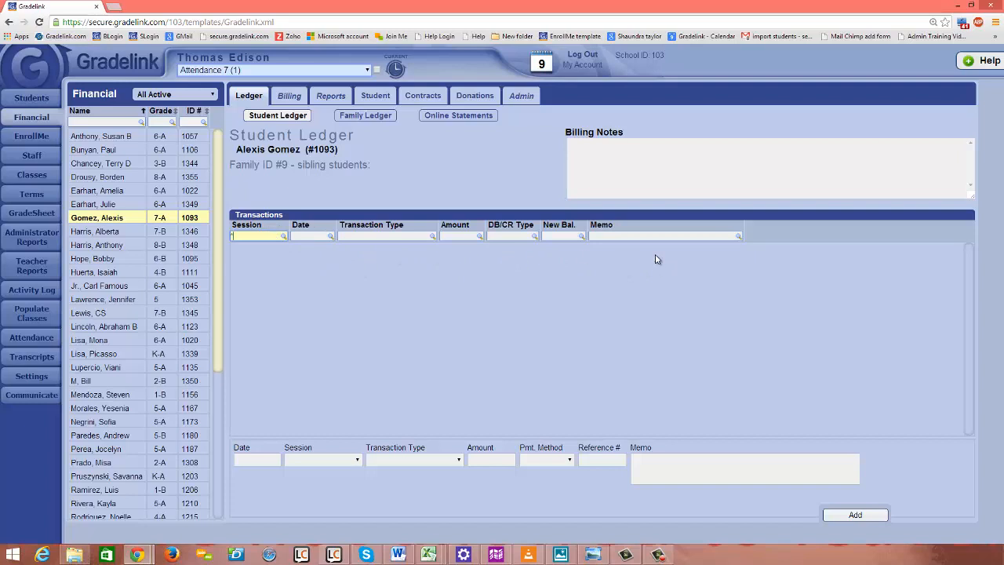
pyautogui.moveTo(266, 254)
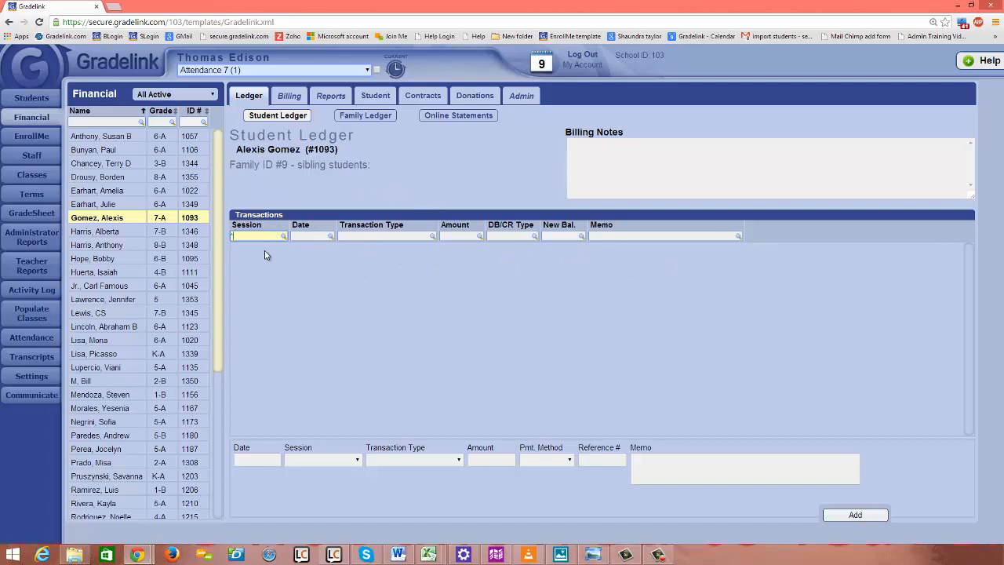
pyautogui.moveTo(256, 258)
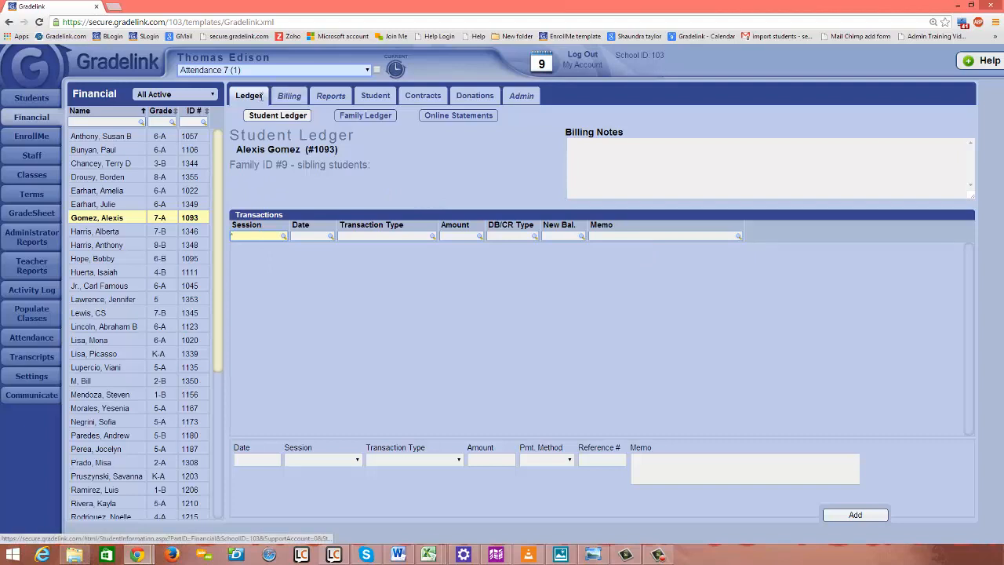
# Filter Billing to the 2014-2015 session, open May 2014, and highlight its 17 pending lunch charges.
pyautogui.click(288, 95)
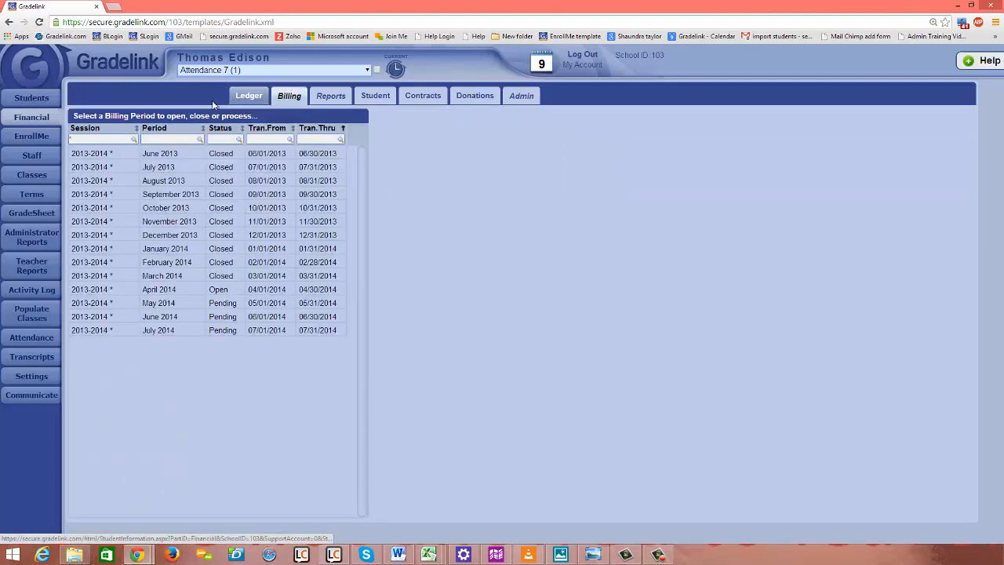
pyautogui.click(133, 138)
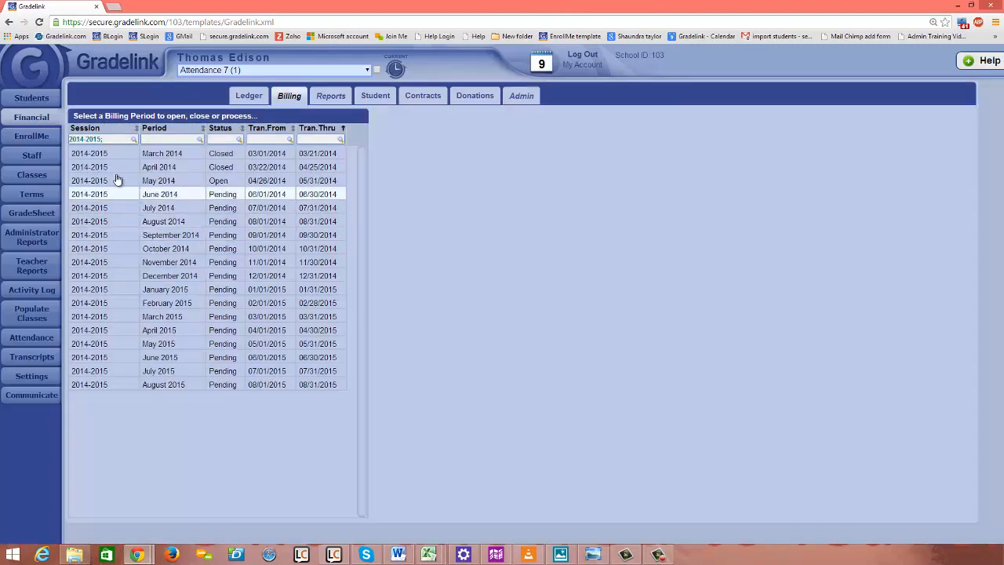
pyautogui.click(158, 180)
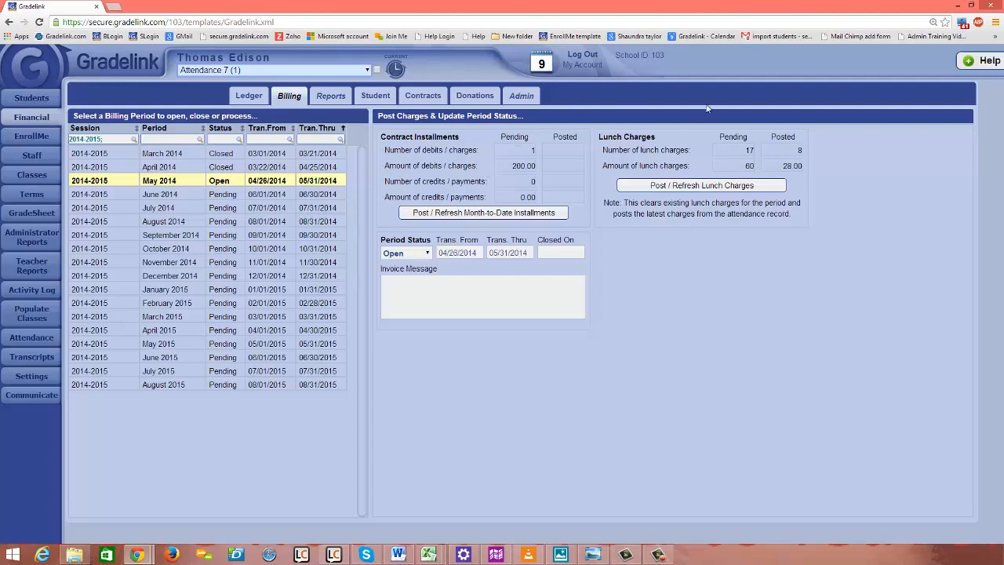
pyautogui.moveTo(724, 134)
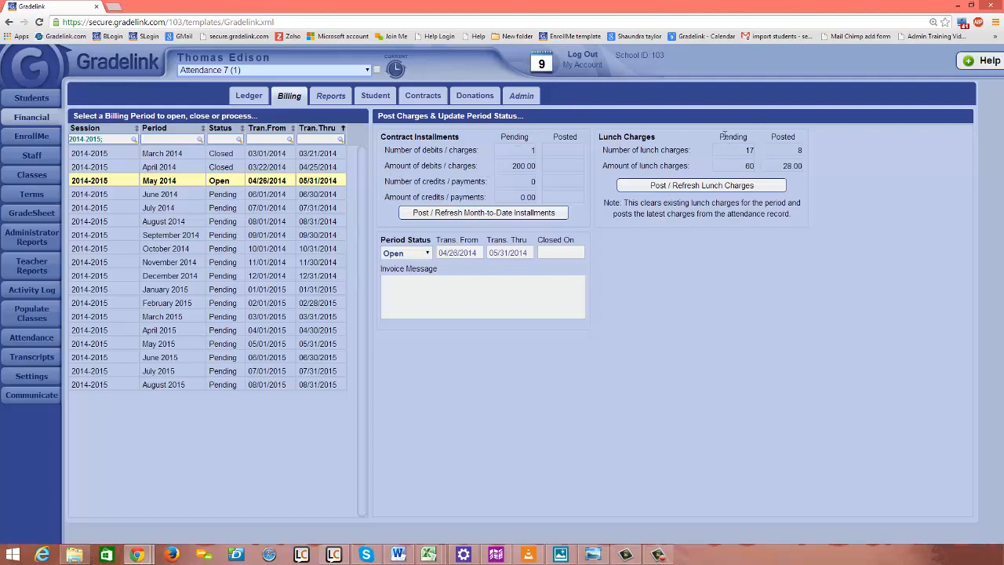
pyautogui.doubleClick(732, 136)
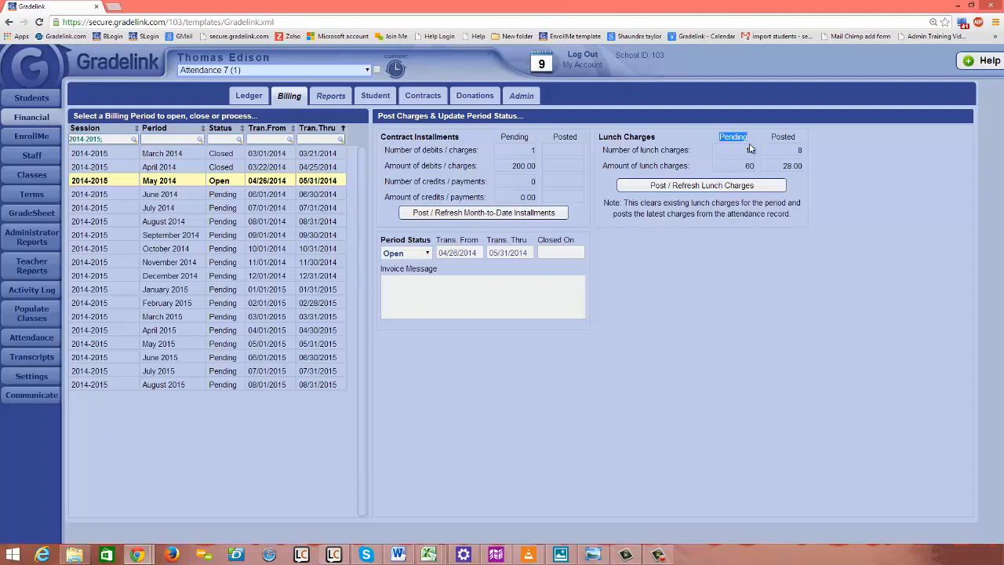
pyautogui.click(734, 151)
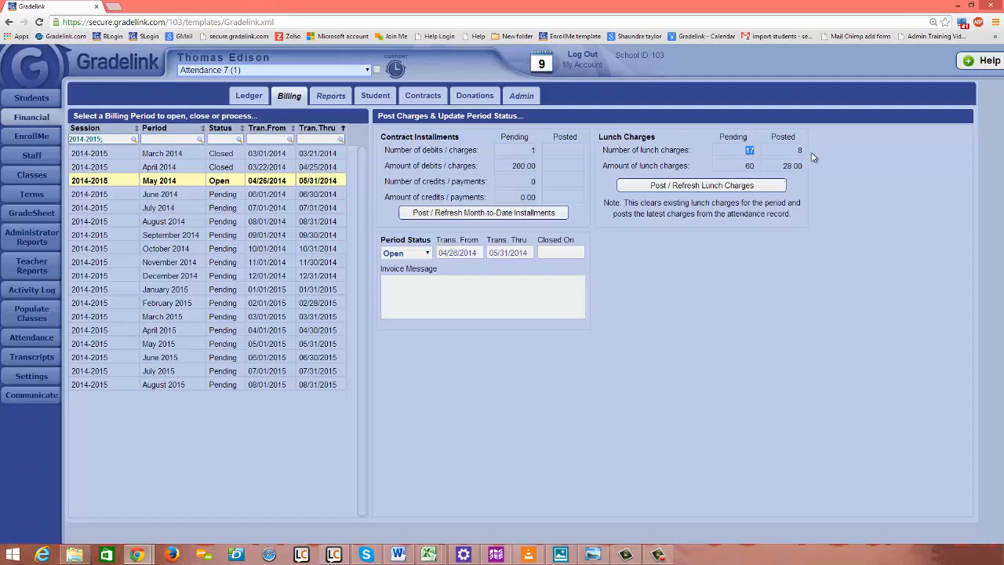
pyautogui.moveTo(819, 169)
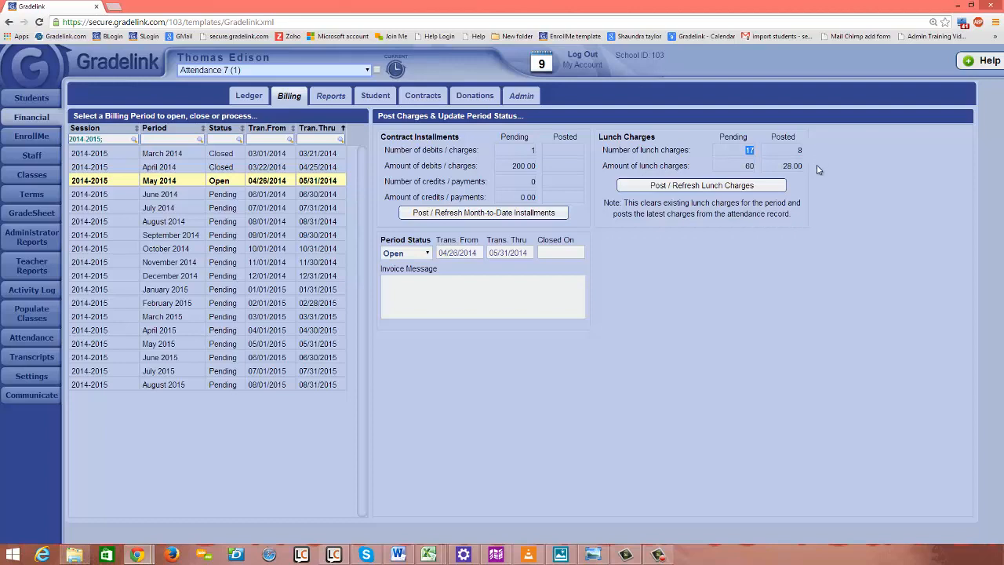
pyautogui.moveTo(665, 145)
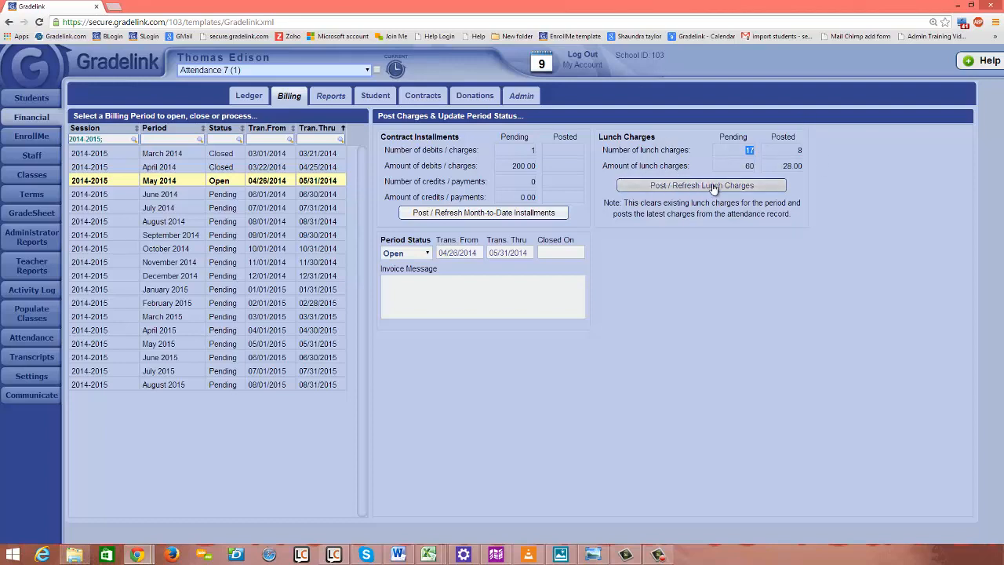
# Post / Refresh Lunch Charges so all 17 May 2014 charges are posted, totalling 59.50.
pyautogui.click(699, 185)
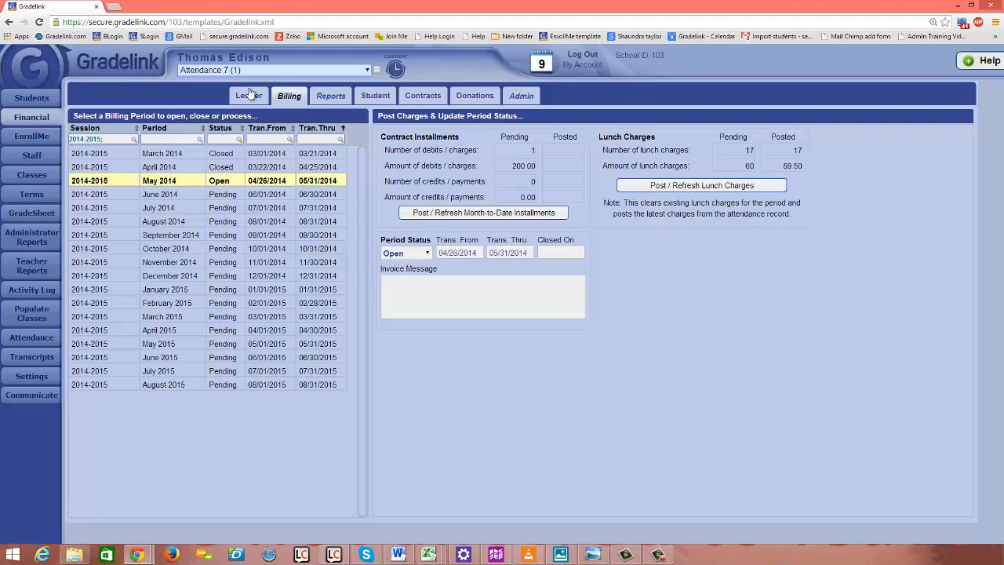
# Return to the Ledger and filter Session to 2014-2015 to show the two 3.50 Lunch Option 2 charges.
pyautogui.click(31, 116)
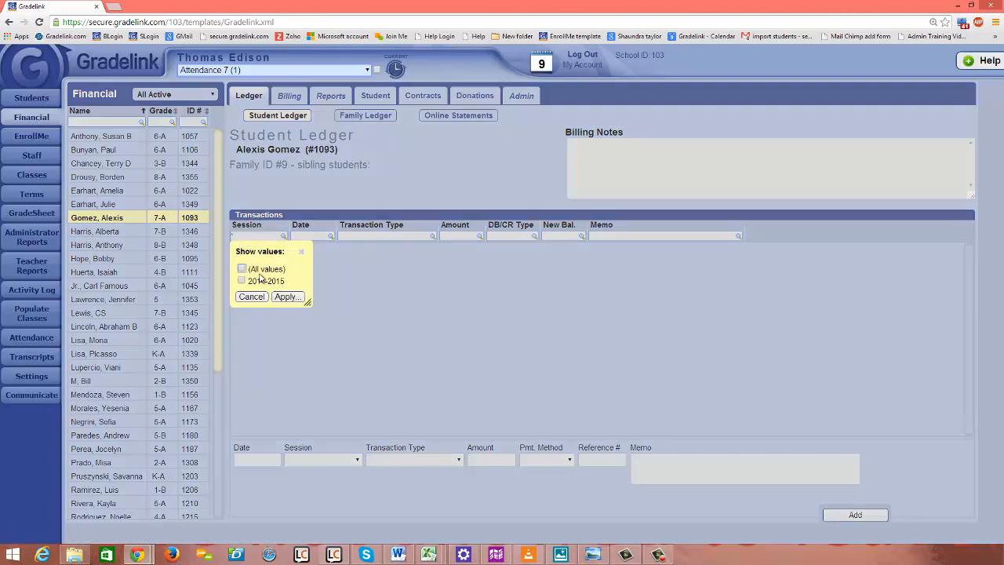
pyautogui.click(286, 297)
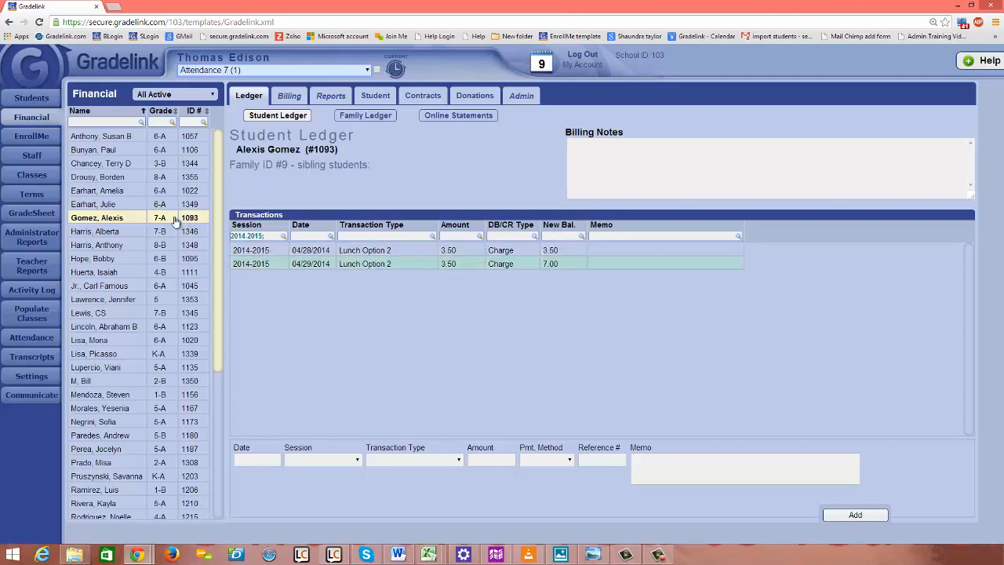
pyautogui.click(310, 250)
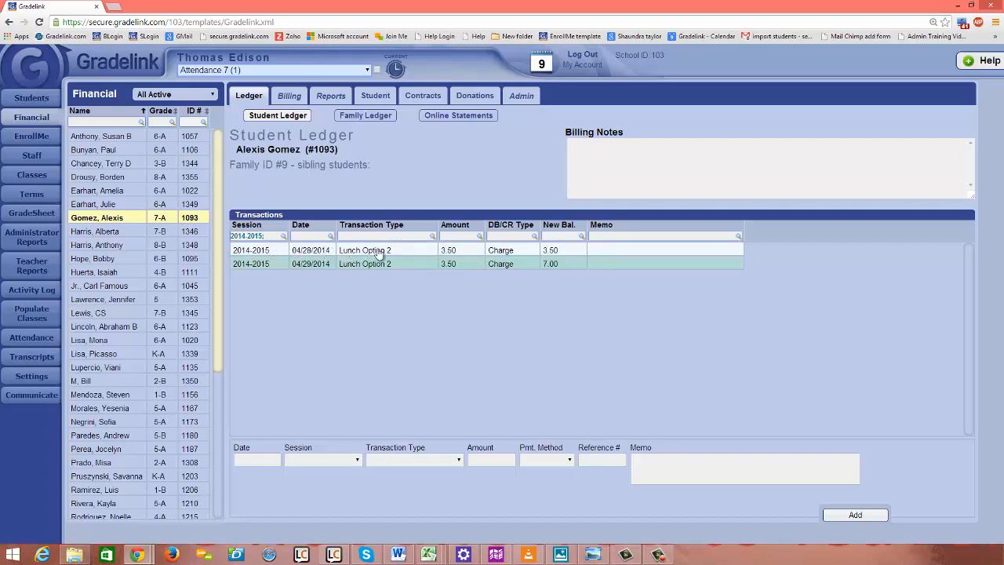
pyautogui.moveTo(464, 251)
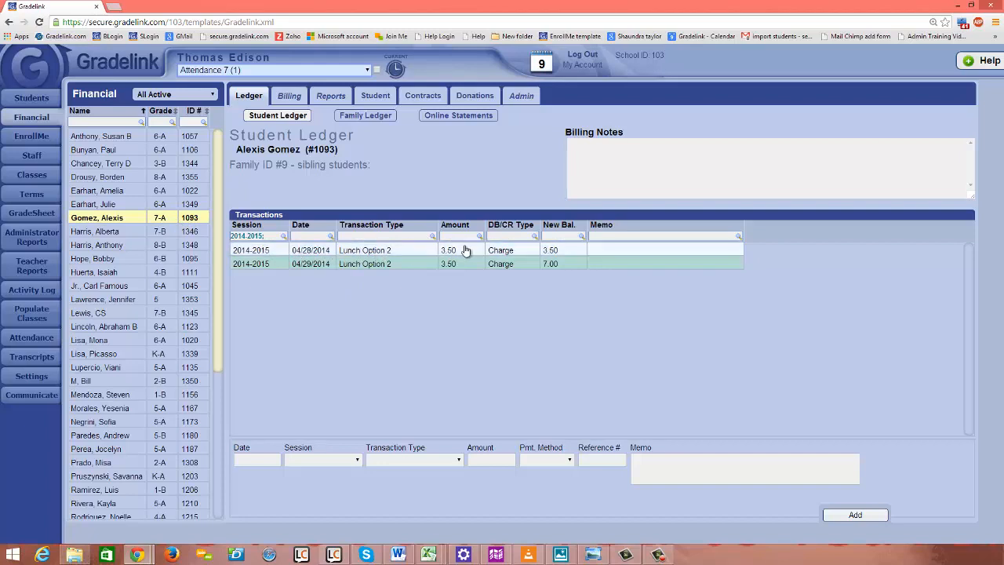
pyautogui.moveTo(259, 245)
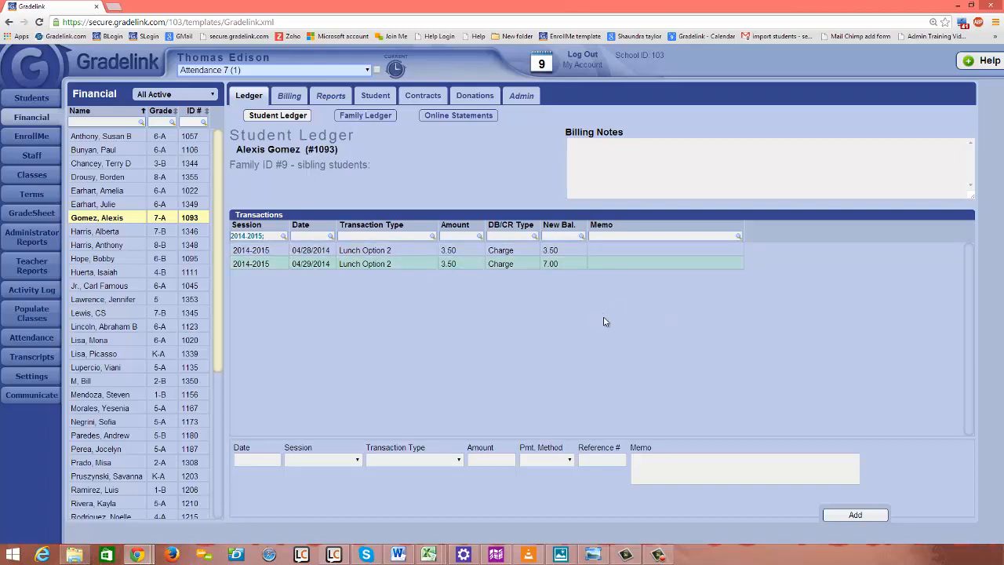
pyautogui.moveTo(608, 323)
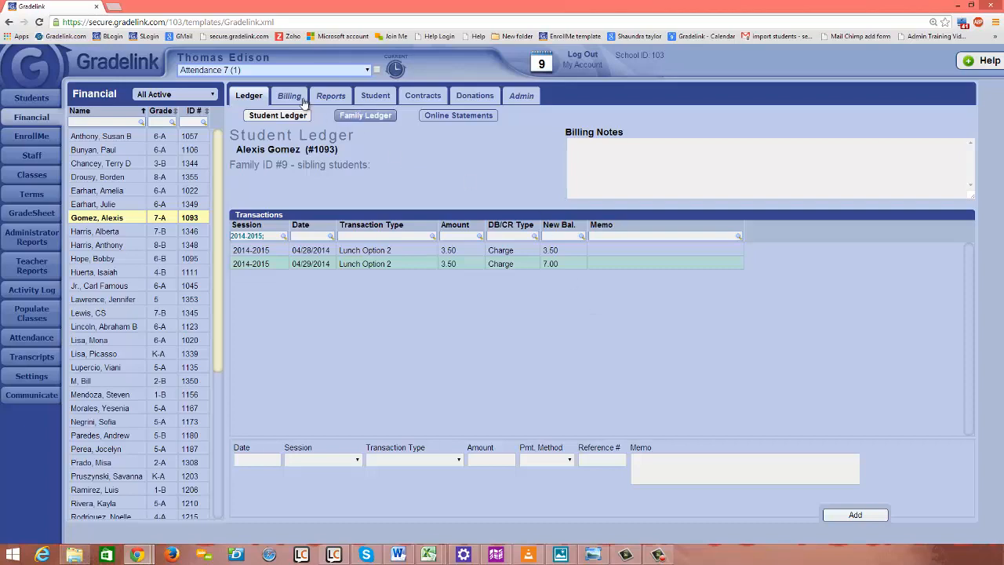
# Go back to Billing to see the May 2014 period with 17 lunch charges posted.
pyautogui.click(288, 96)
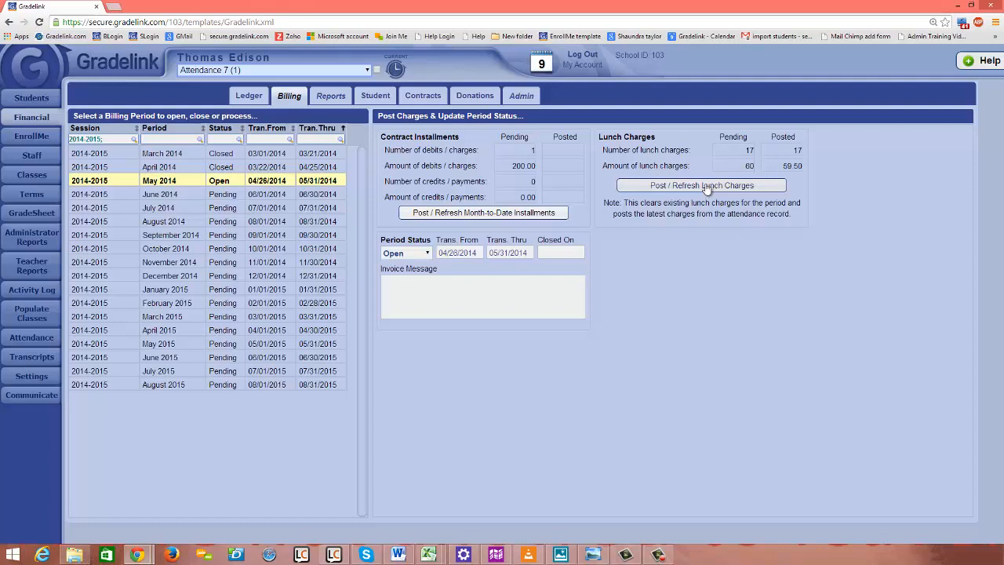
pyautogui.moveTo(702, 188)
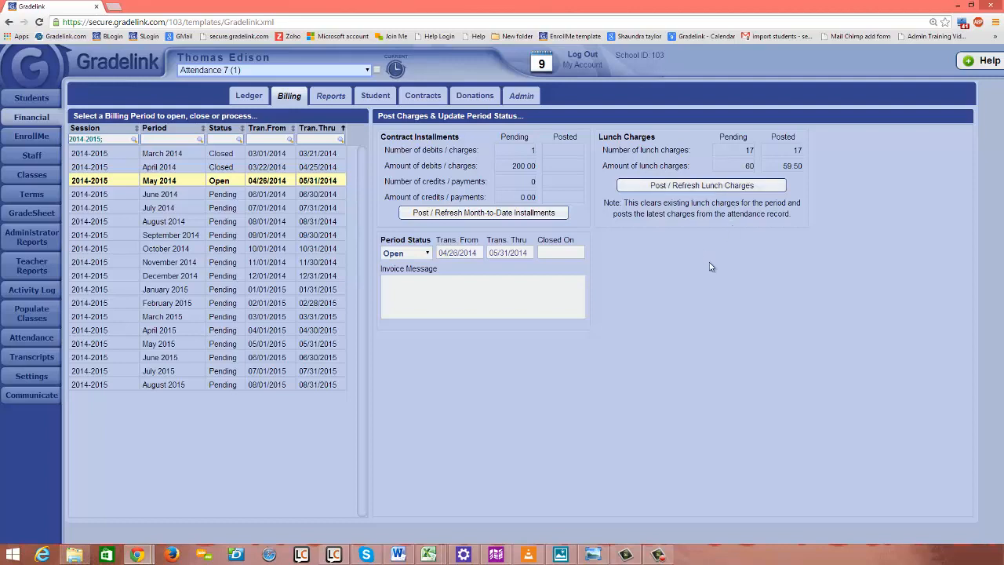
pyautogui.moveTo(969, 207)
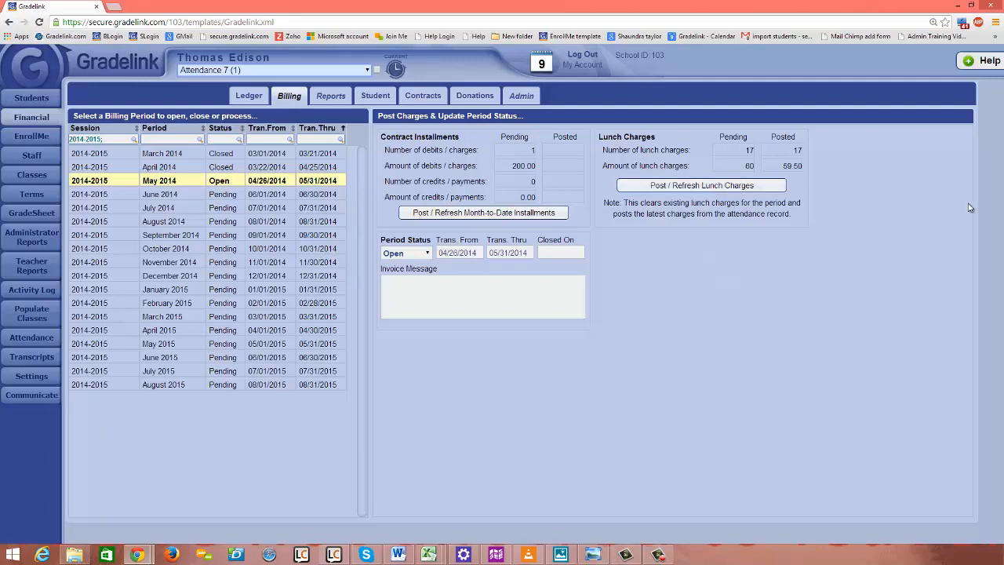